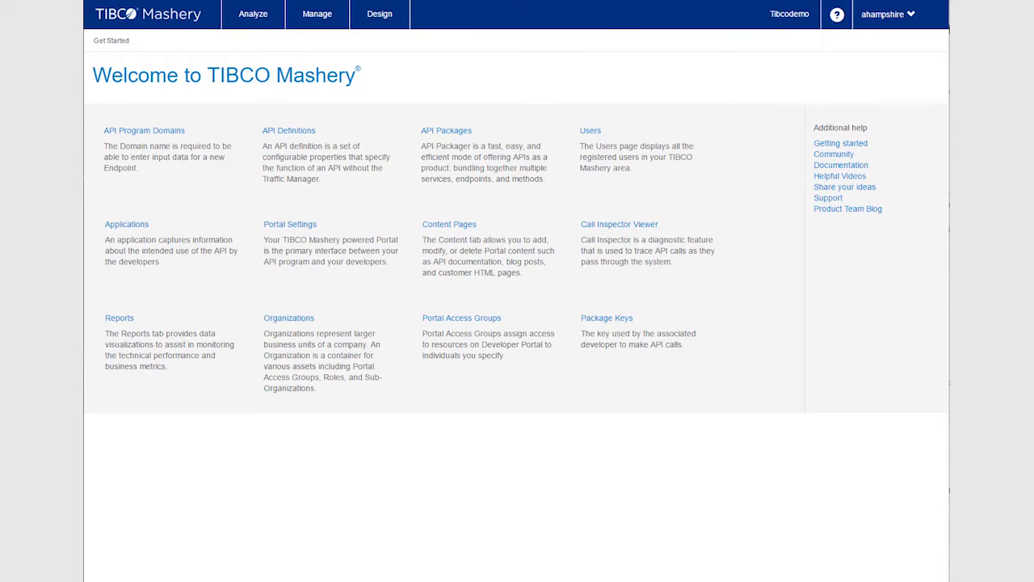
Navigate from API Definitions into the Acme API's Default endpoint.
left_click(287, 130)
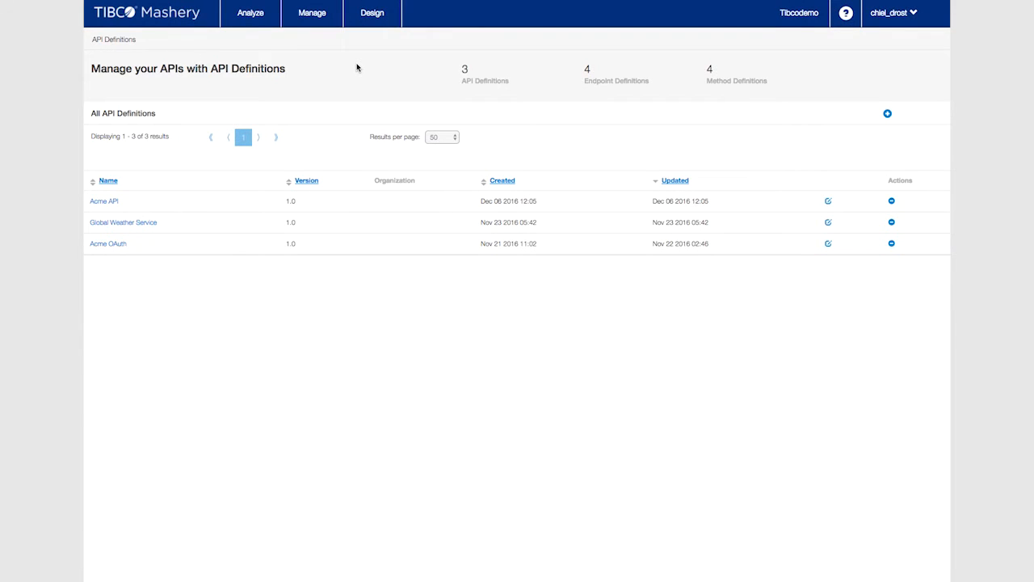
mouse_move(188, 170)
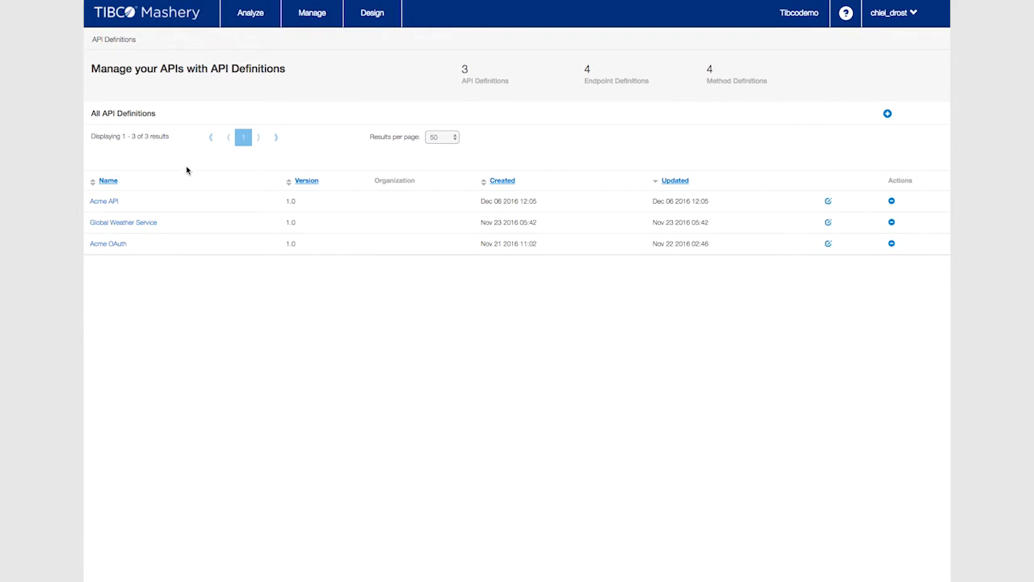
left_click(103, 200)
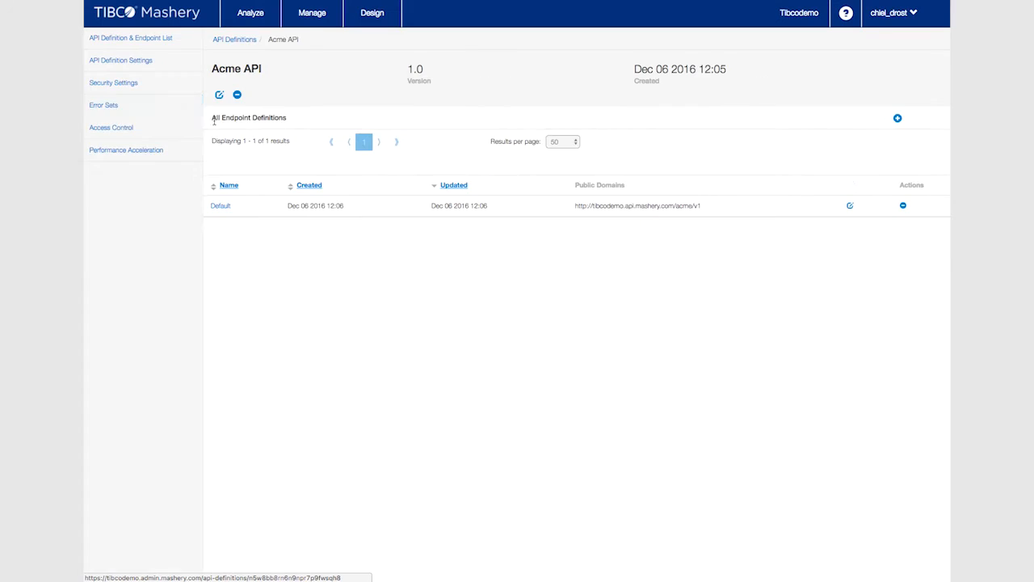
left_click(219, 205)
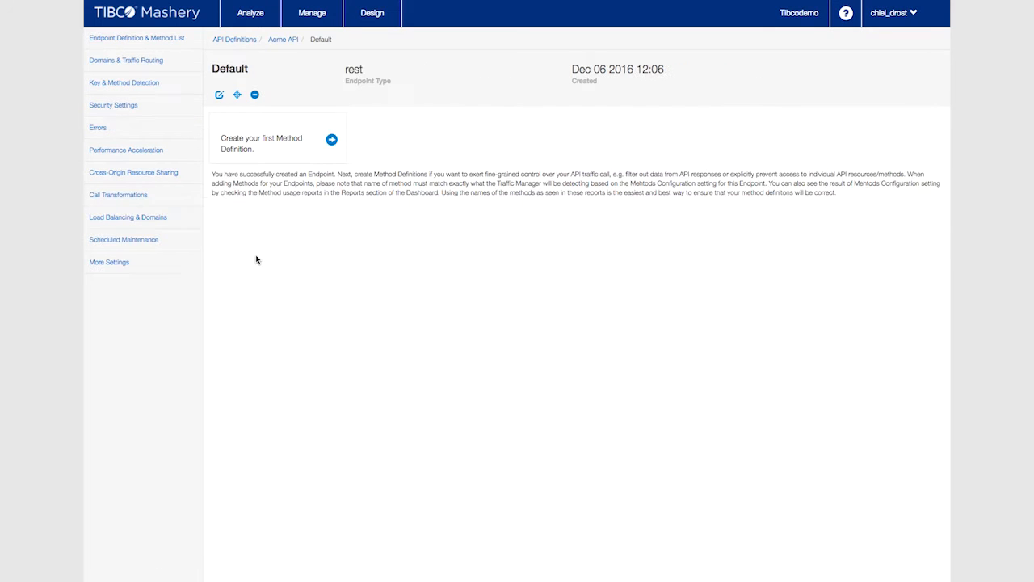
mouse_move(277, 129)
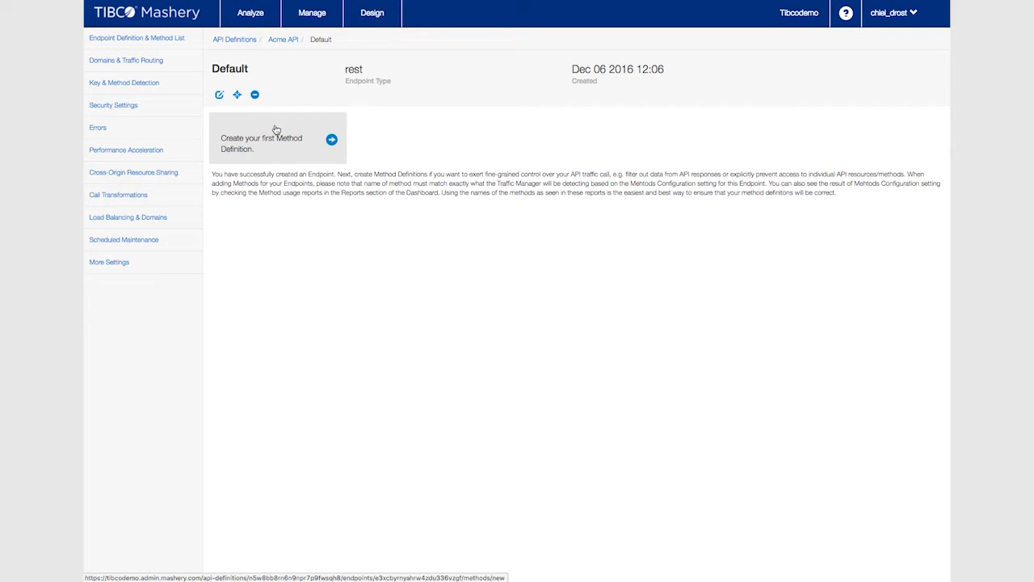
Set the endpoint's Method Location Identifier to 1 2 in Key & Method Detection and save.
left_click(123, 82)
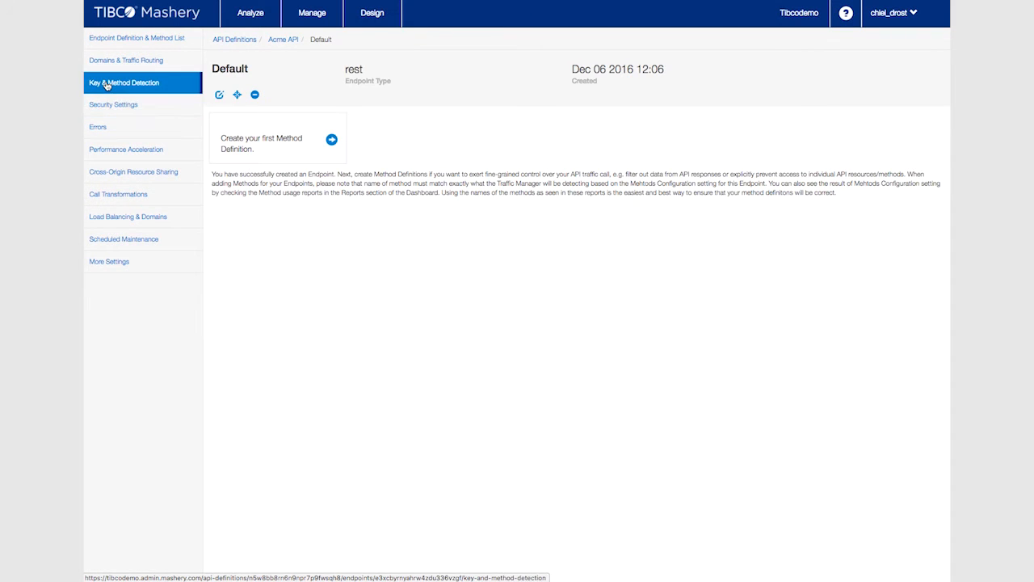
left_click(220, 93)
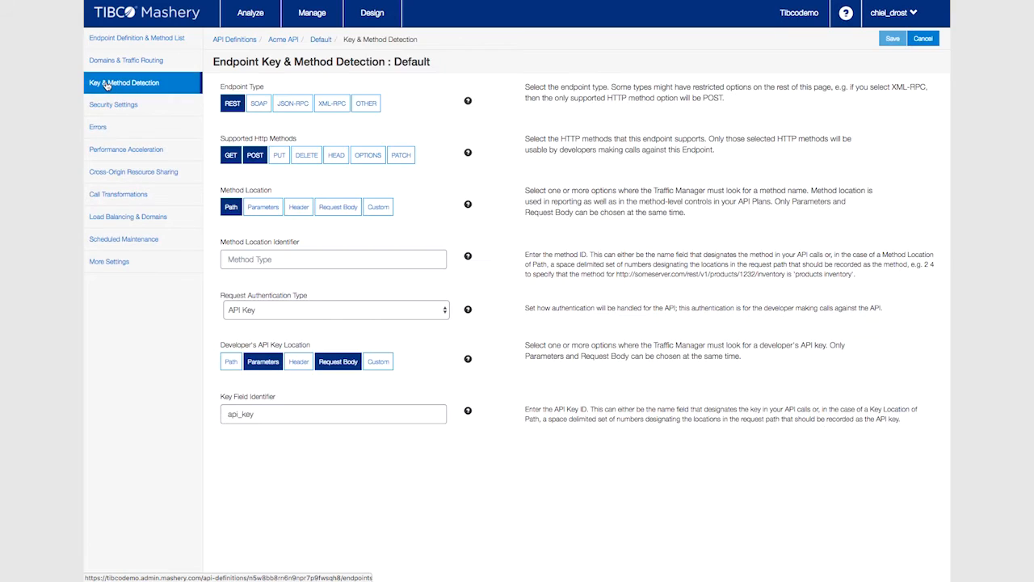
left_click(336, 155)
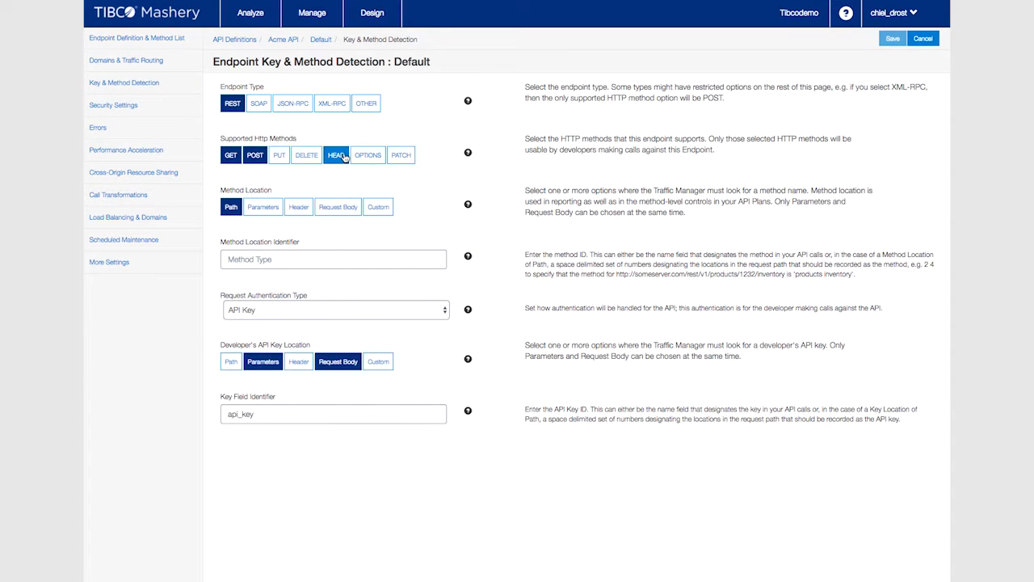
type("1 2")
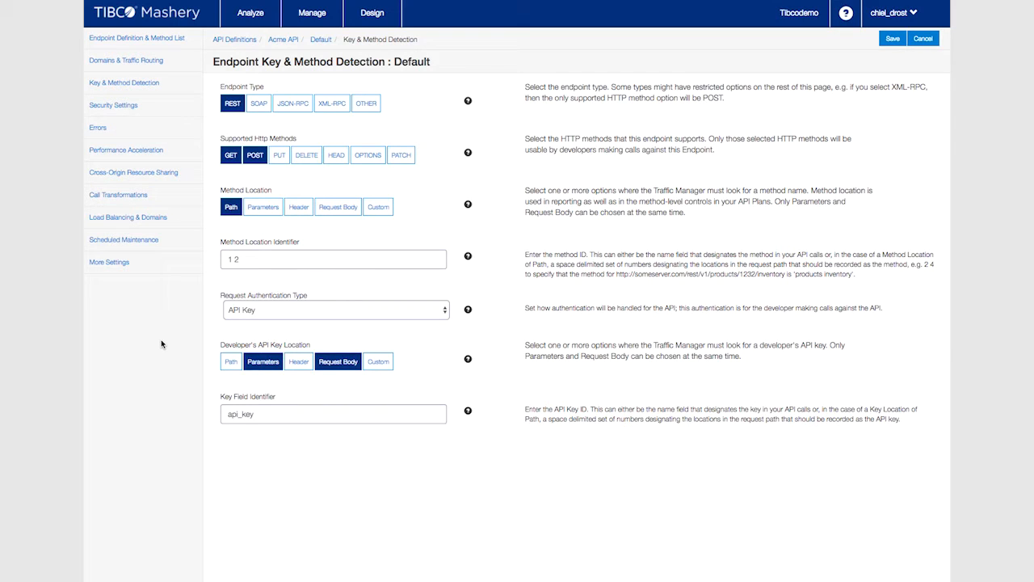
mouse_move(170, 331)
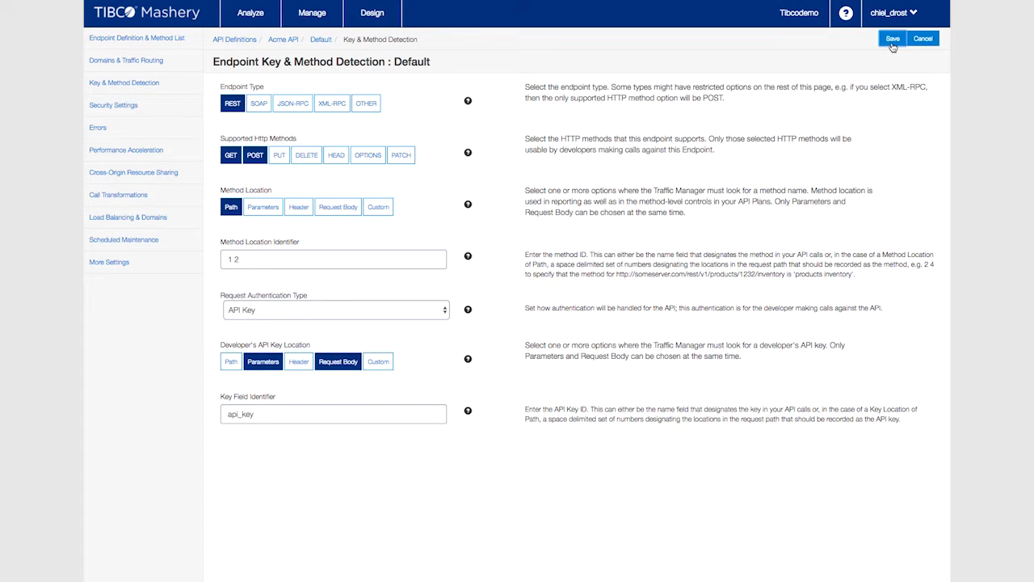
left_click(892, 39)
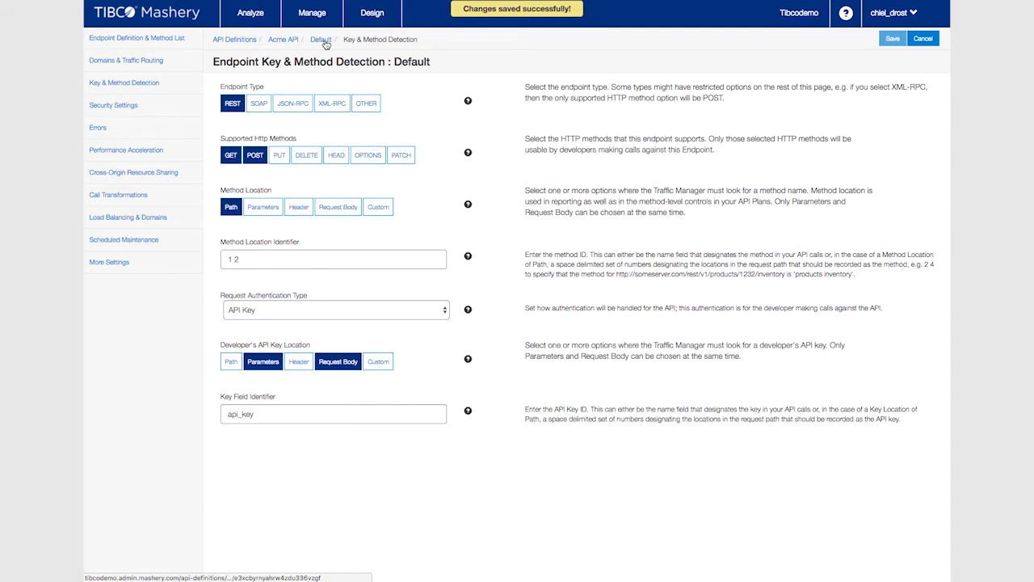
Create the first method definition named v1 product on the Default endpoint.
left_click(320, 39)
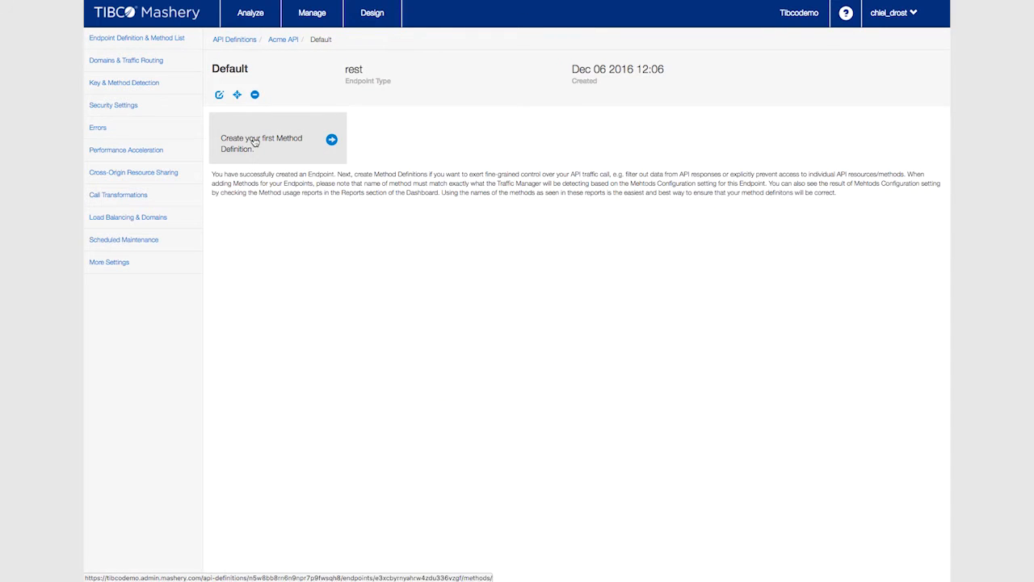
left_click(331, 139)
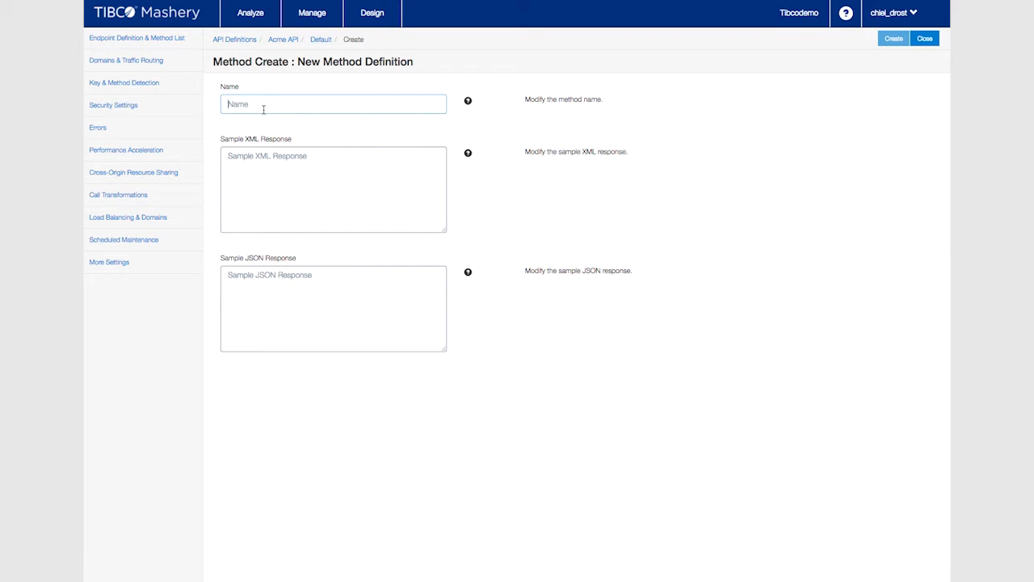
type("v1 product")
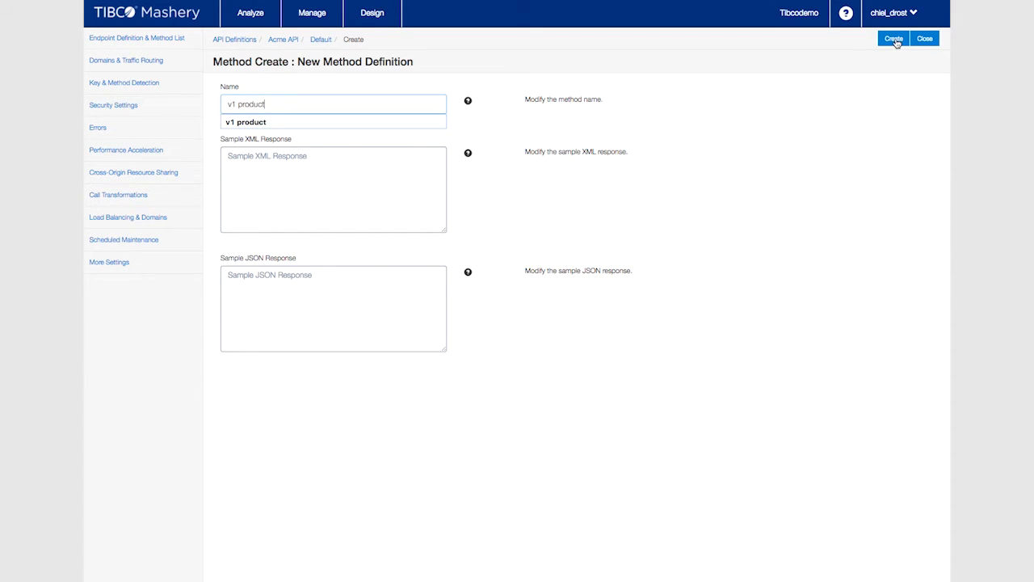
left_click(891, 39)
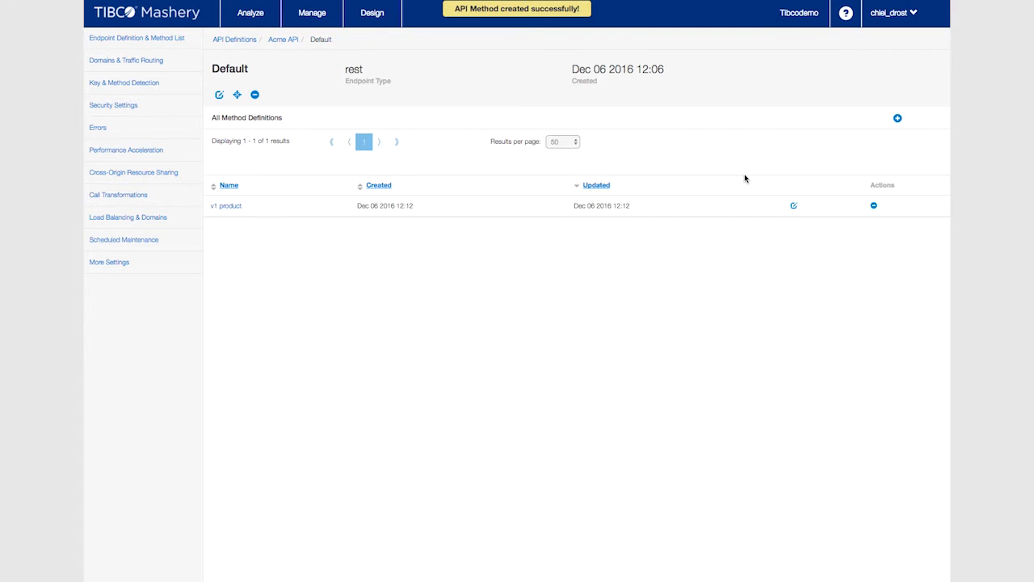
mouse_move(709, 204)
type("v")
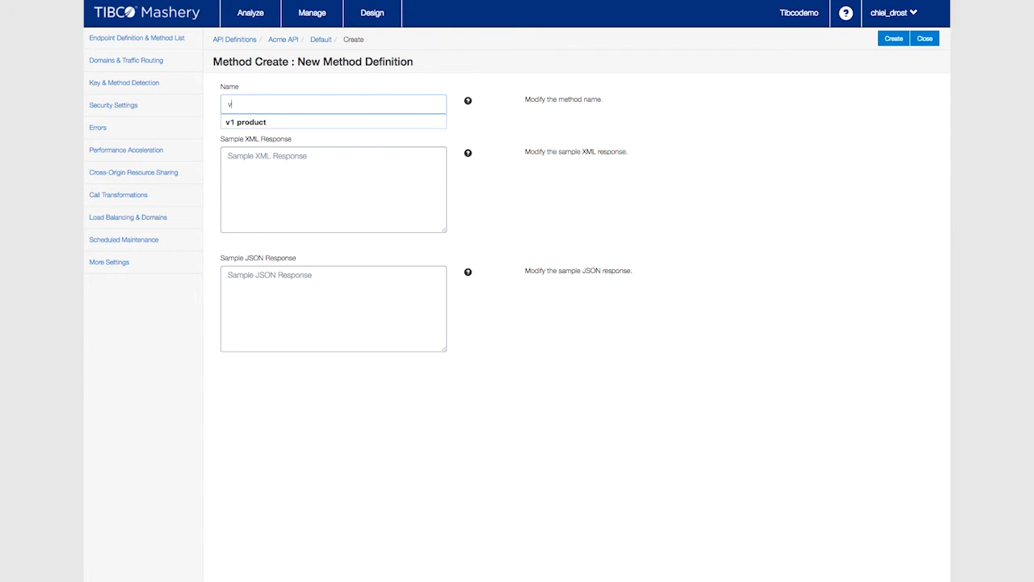
Create a second method definition named v1 order.
type("order")
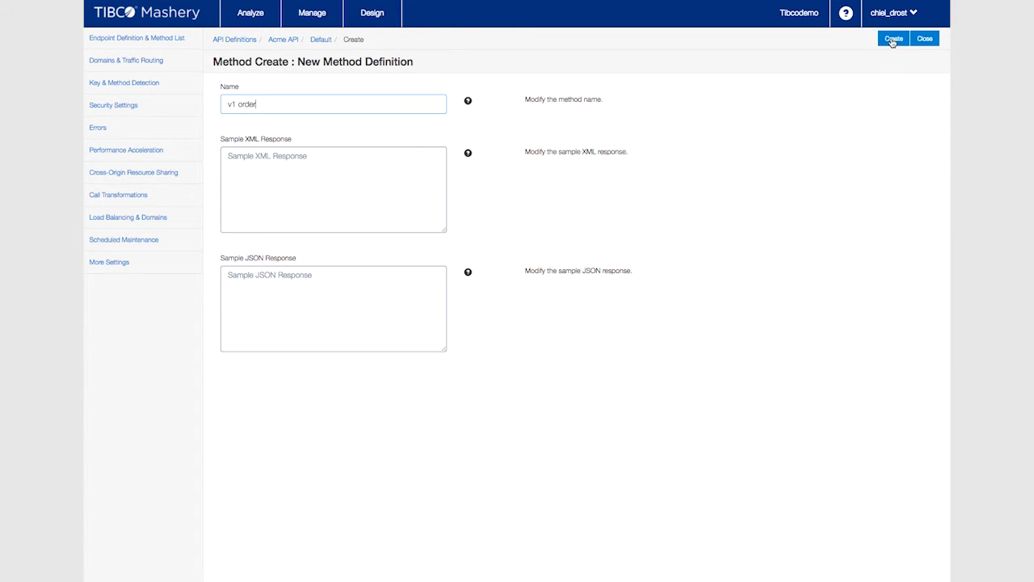
left_click(891, 39)
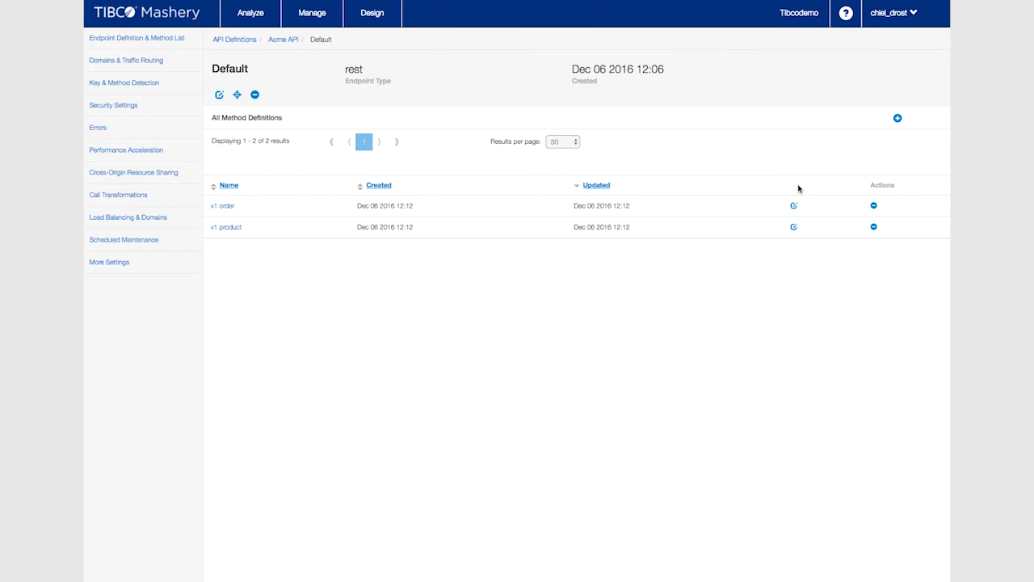
mouse_move(789, 175)
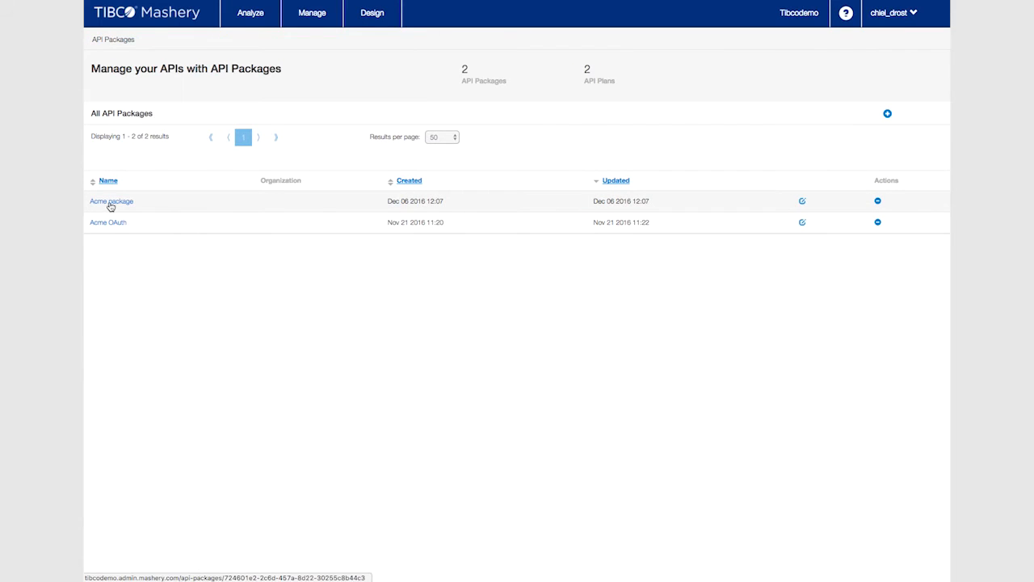
In the Starter plan's designer, include only the v1 product method of Acme API's Default endpoint and save.
left_click(110, 200)
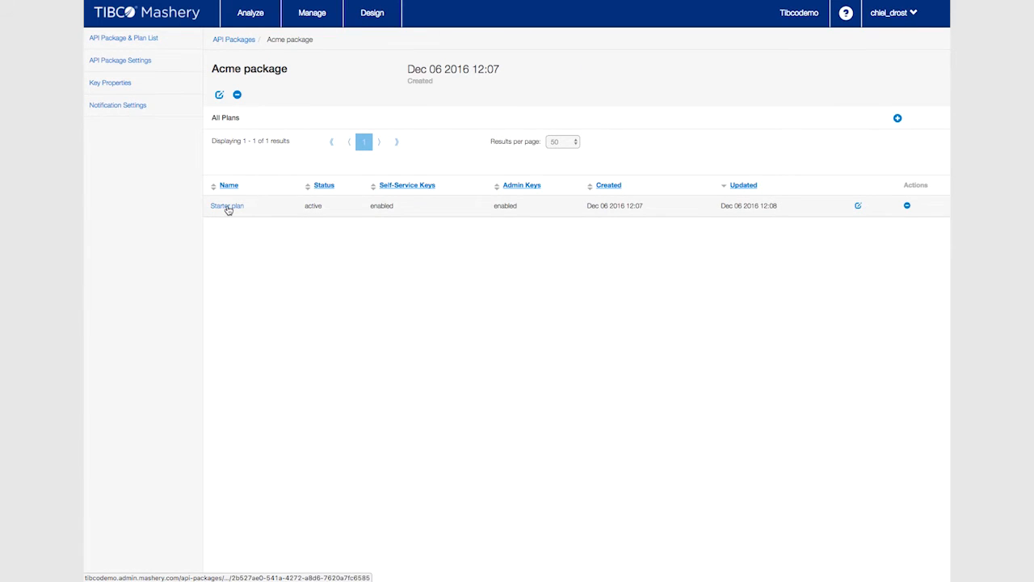
left_click(226, 205)
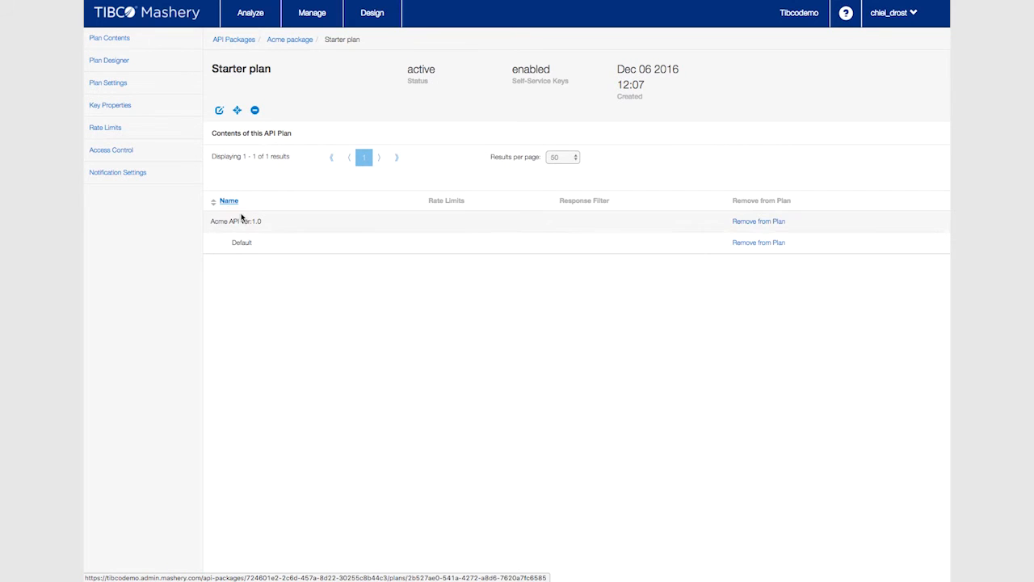
left_click(110, 60)
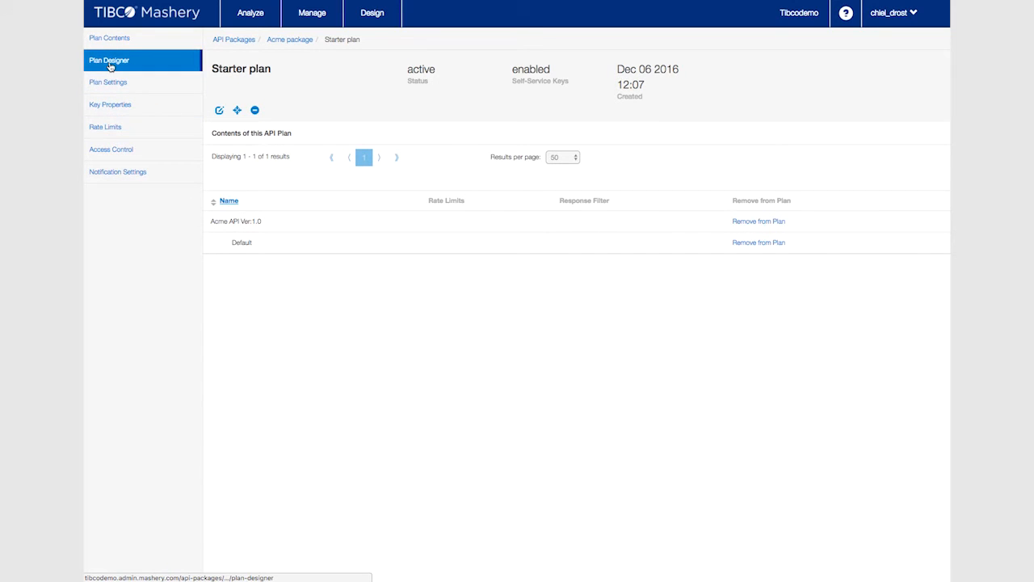
left_click(110, 60)
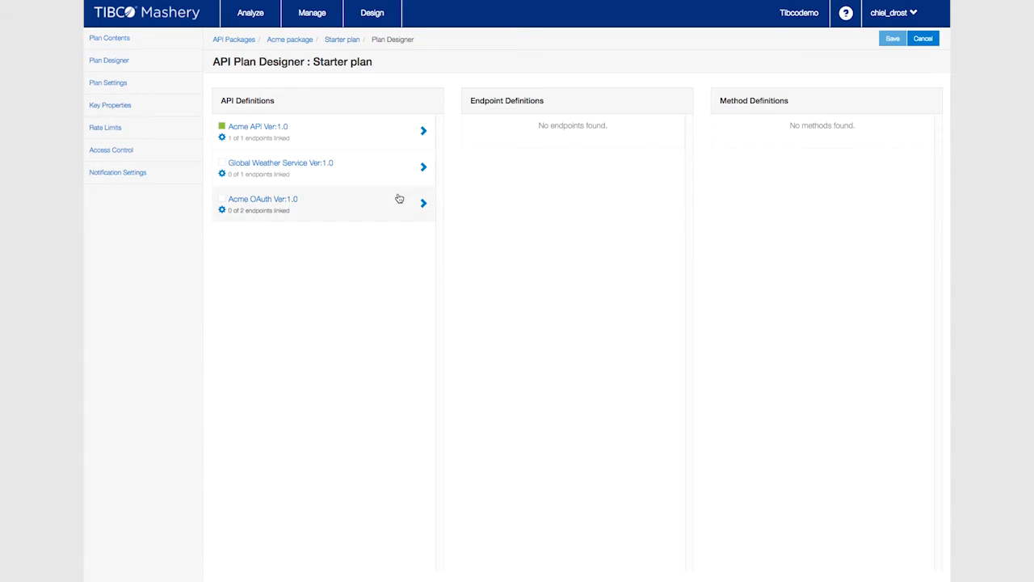
mouse_move(390, 202)
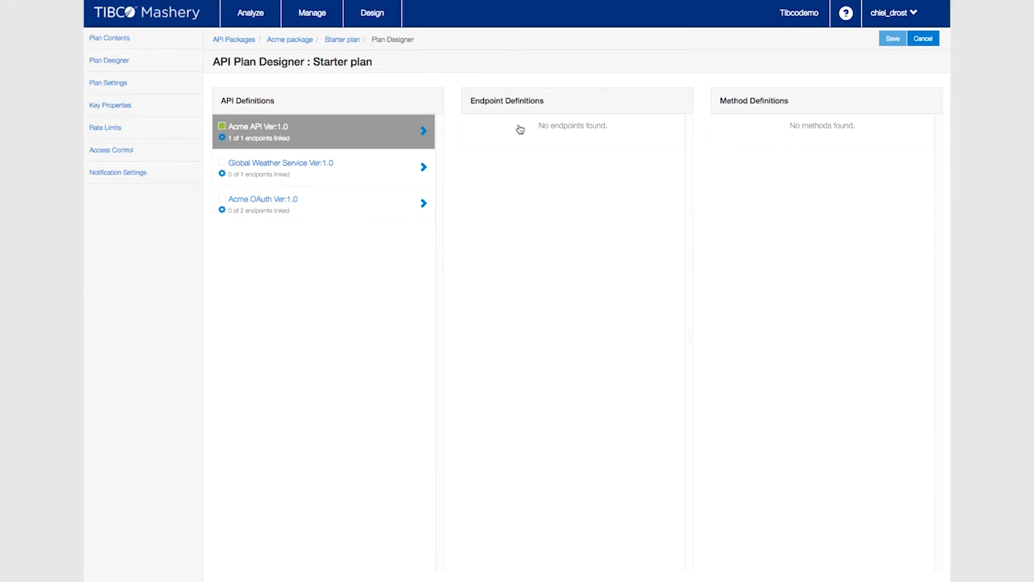
left_click(423, 131)
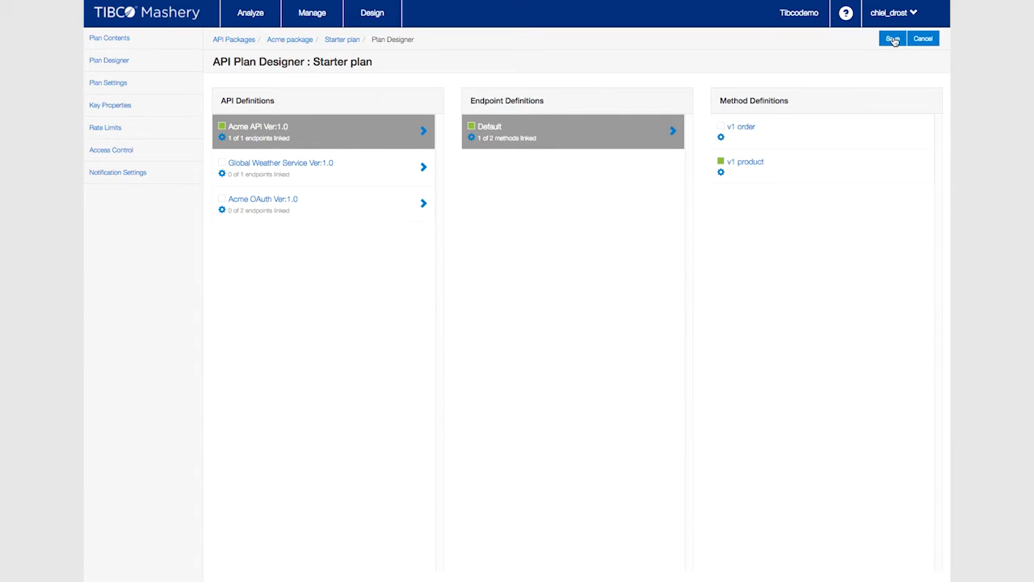
left_click(892, 39)
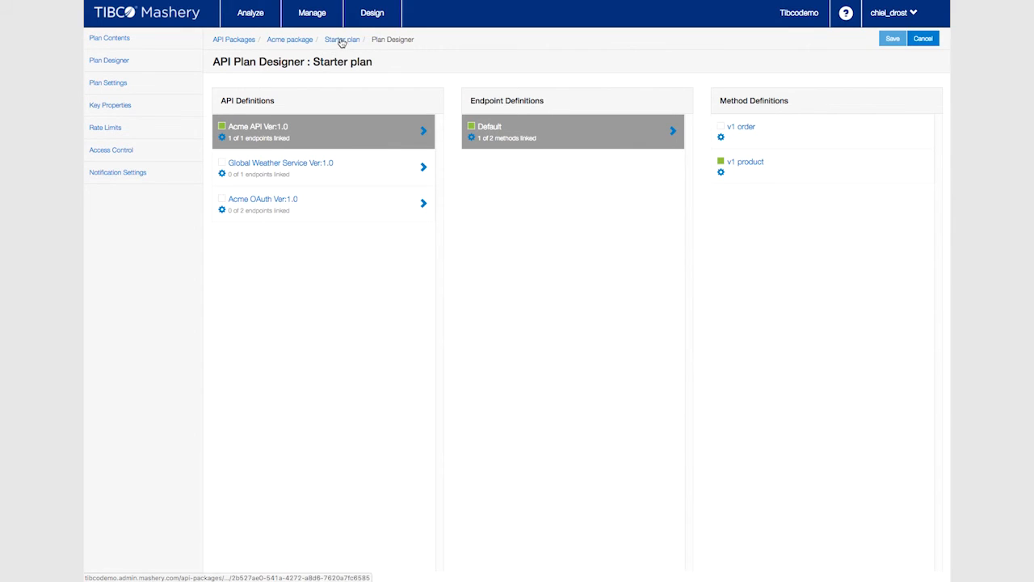
Clone the Starter plan into a new Premium plan and view its contents.
left_click(341, 39)
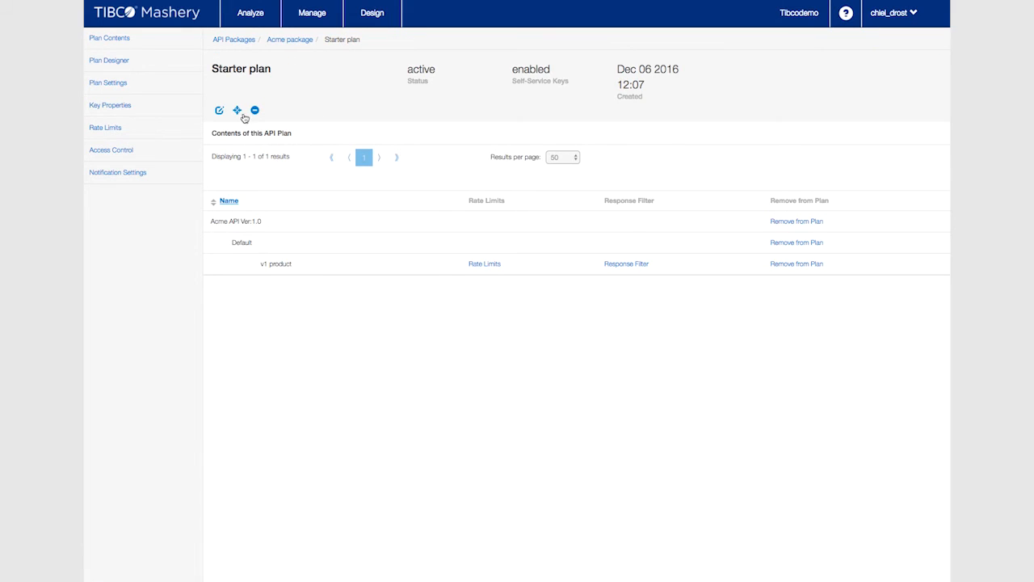
mouse_move(236, 110)
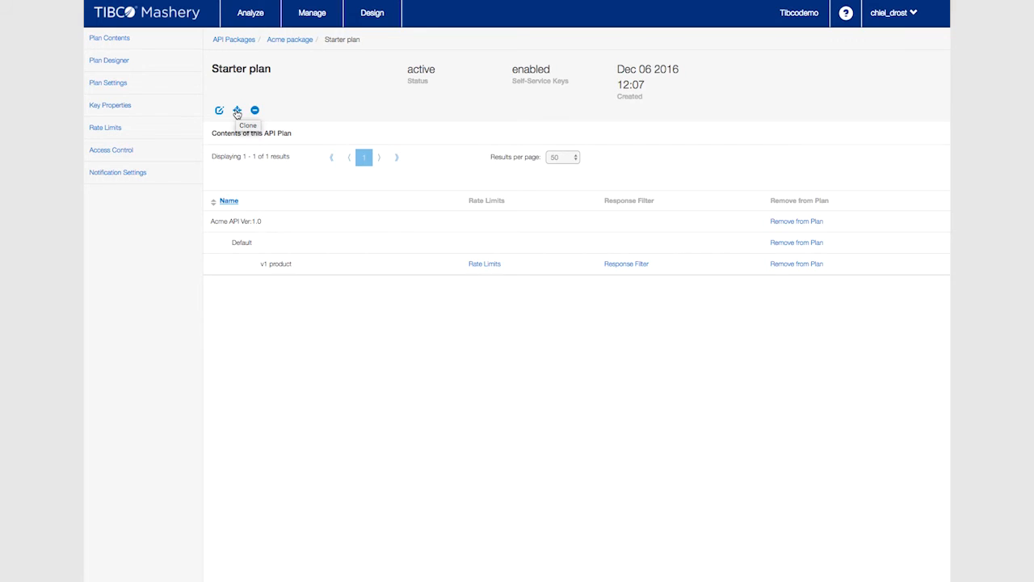
left_click(236, 110)
type("Premium plan")
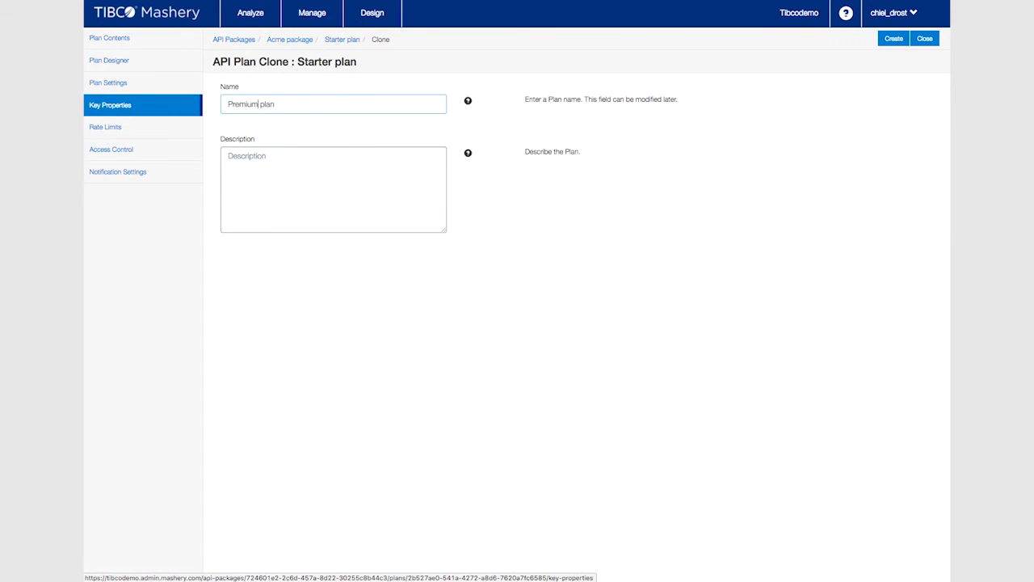
left_click(892, 39)
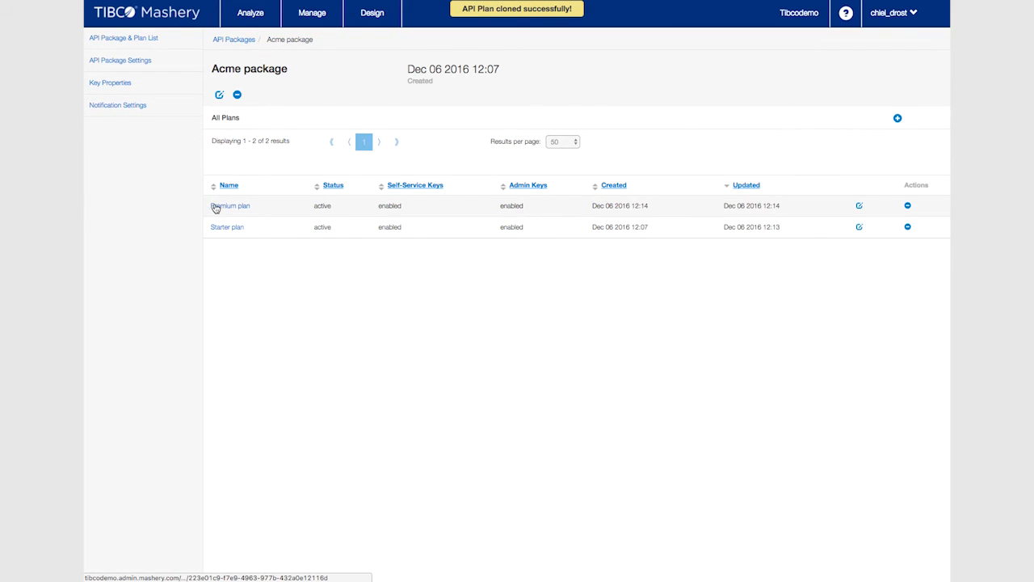
left_click(230, 205)
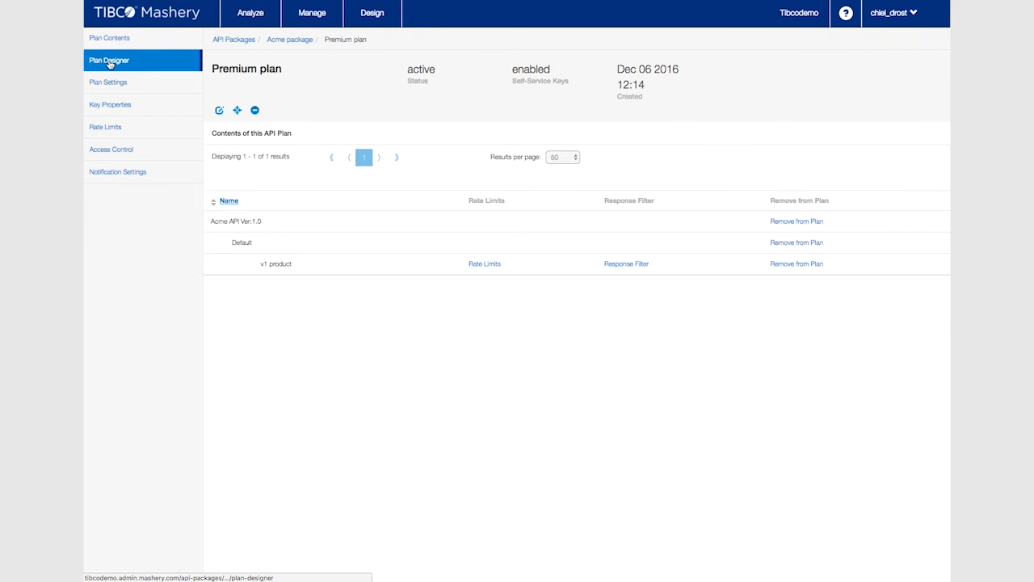
Add the v1 order method alongside v1 product in the Premium plan's designer and save.
left_click(108, 59)
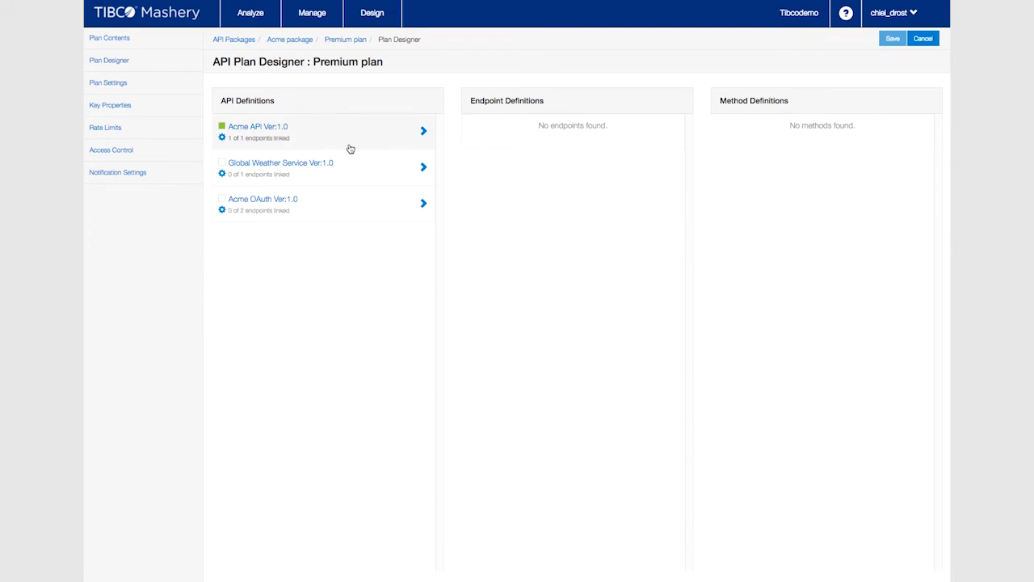
left_click(323, 131)
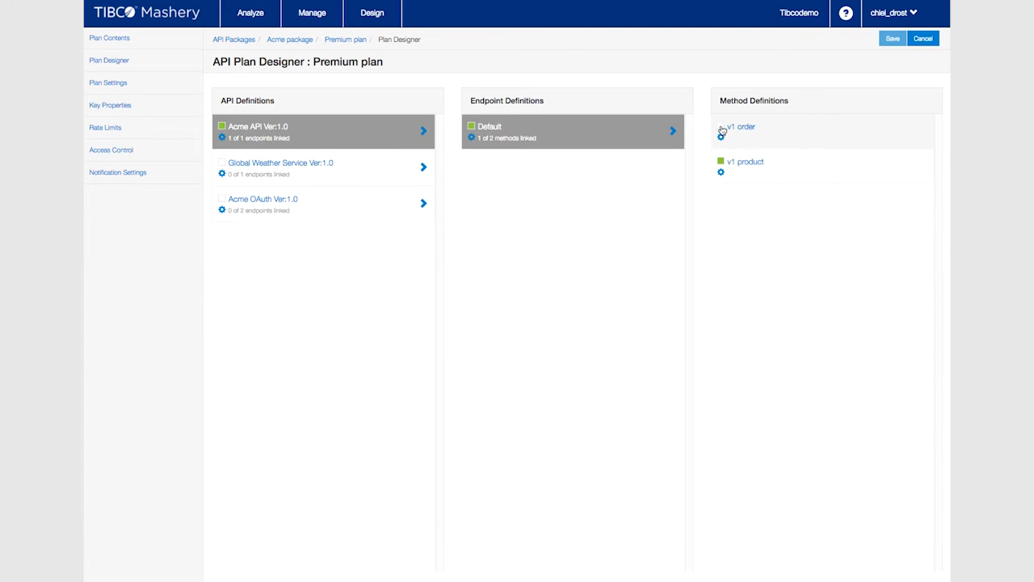
left_click(891, 39)
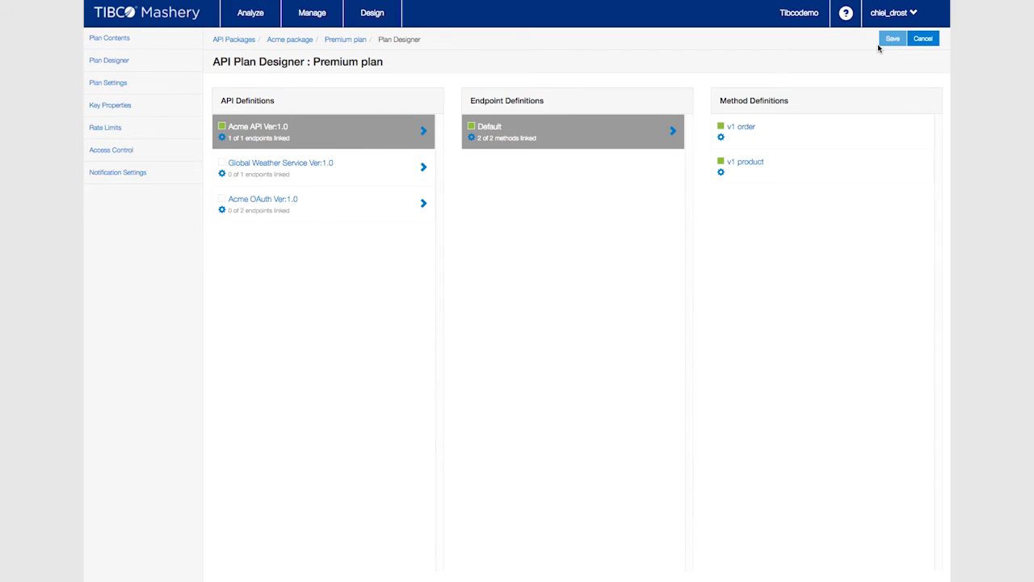
mouse_move(798, 60)
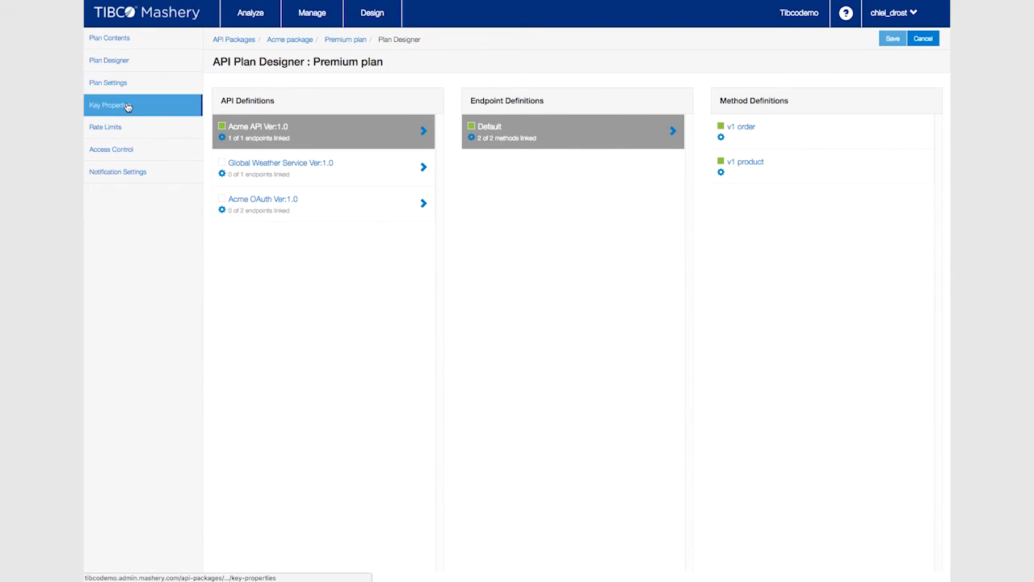
Set the Premium plan's keys allowed until moderation to 0 and save.
left_click(110, 103)
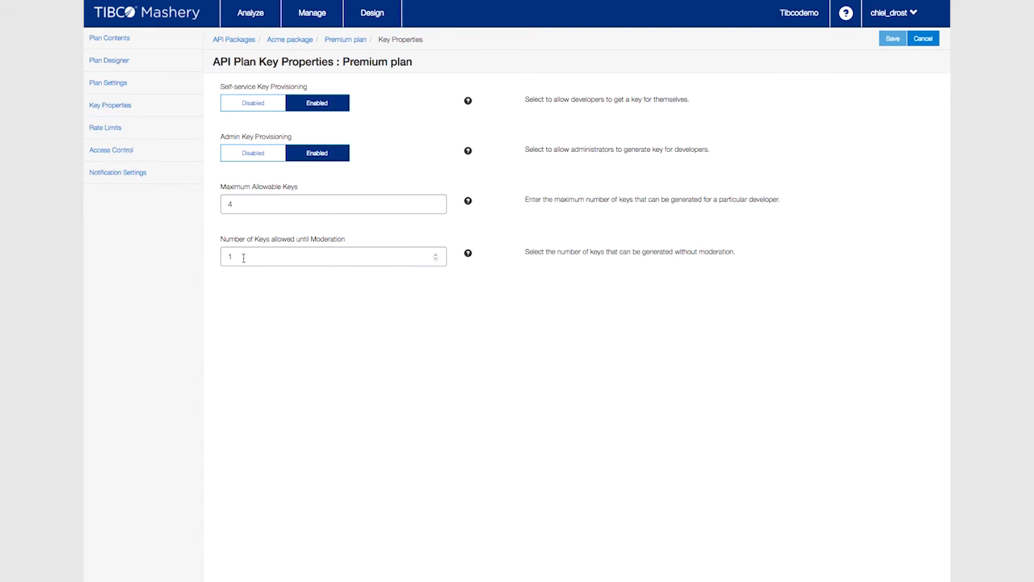
left_click(436, 260)
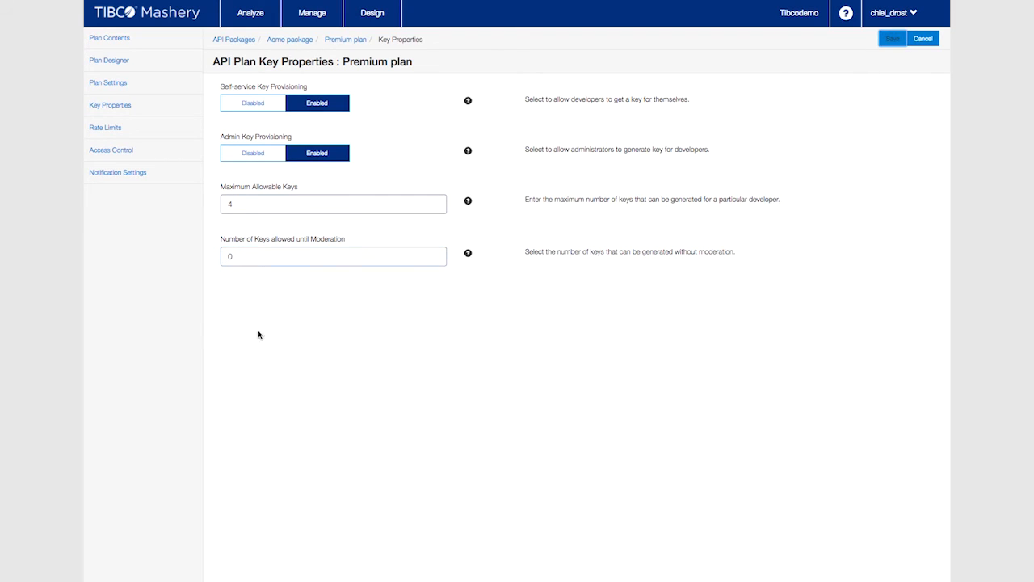
left_click(892, 38)
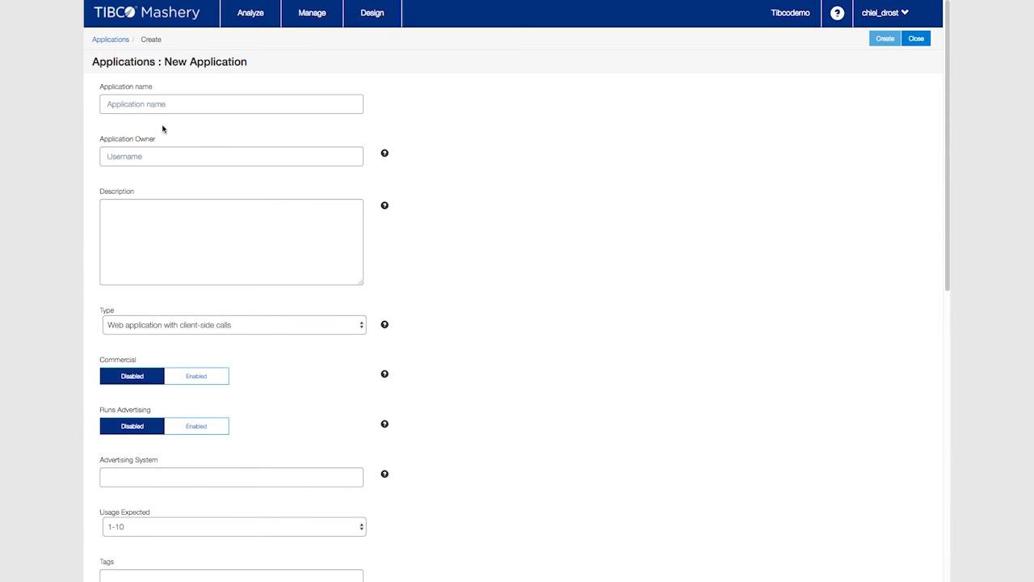
Create an application named Premium app owned by user chiel_drost.
type("Premiu")
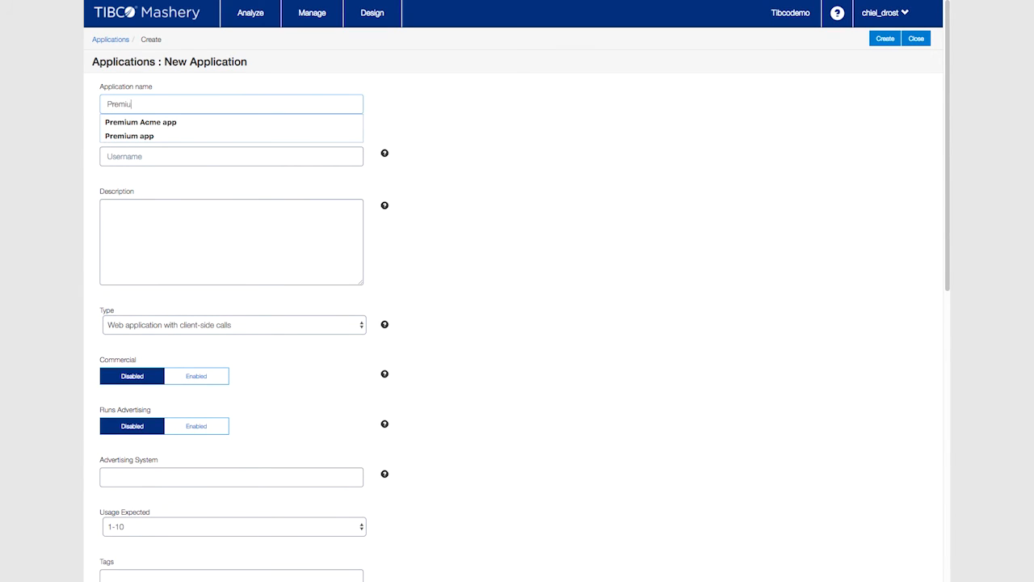
left_click(129, 135)
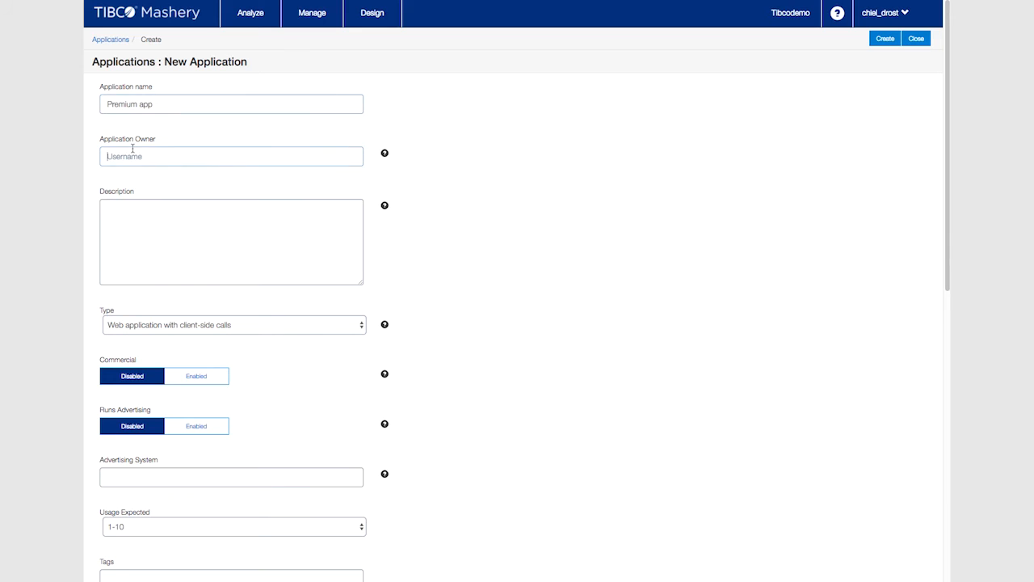
type("chiel_drost")
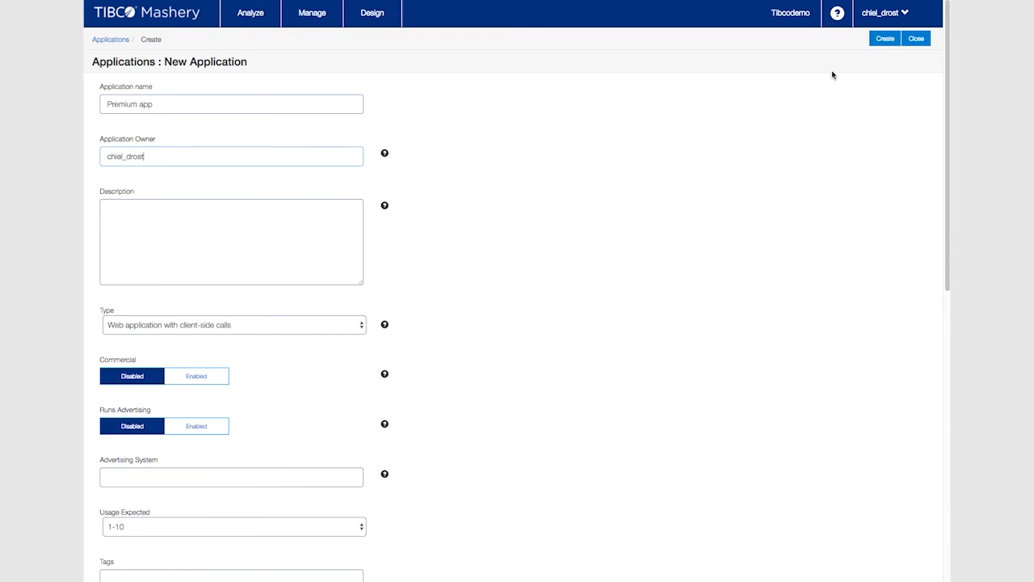
left_click(885, 39)
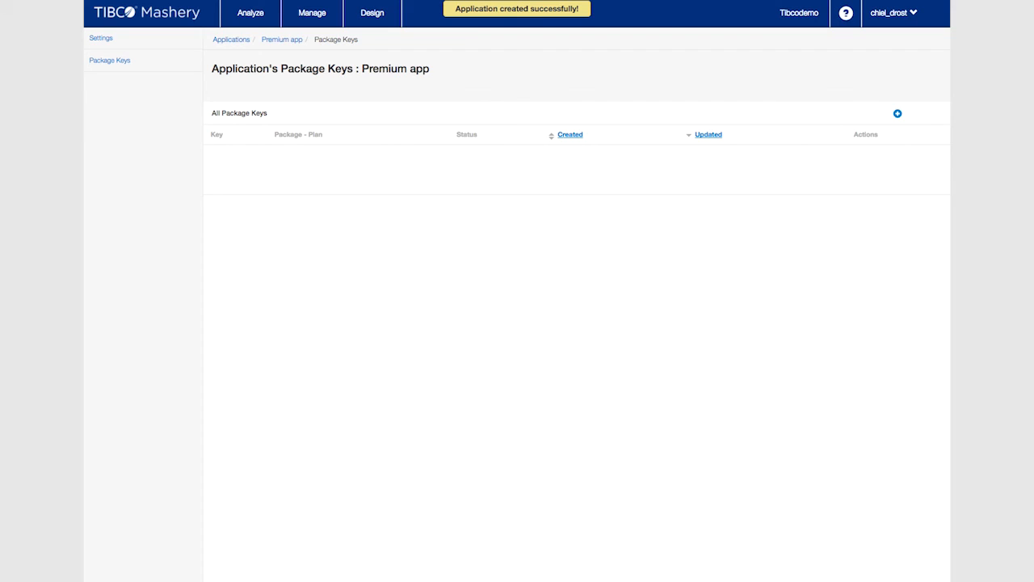
mouse_move(527, 207)
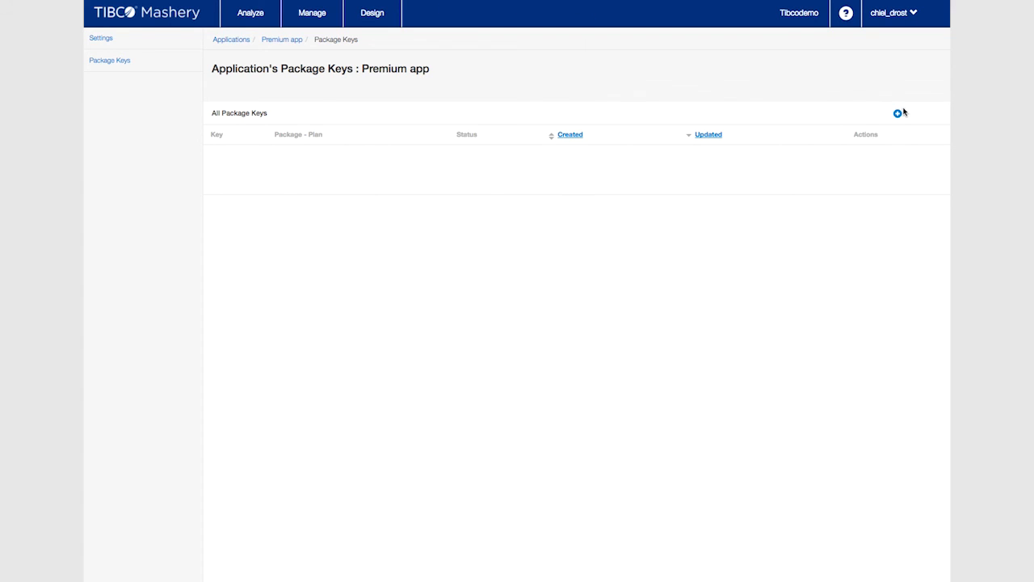
Add a package key for Acme package's Premium plan to Premium app, leaving it Waiting.
left_click(896, 113)
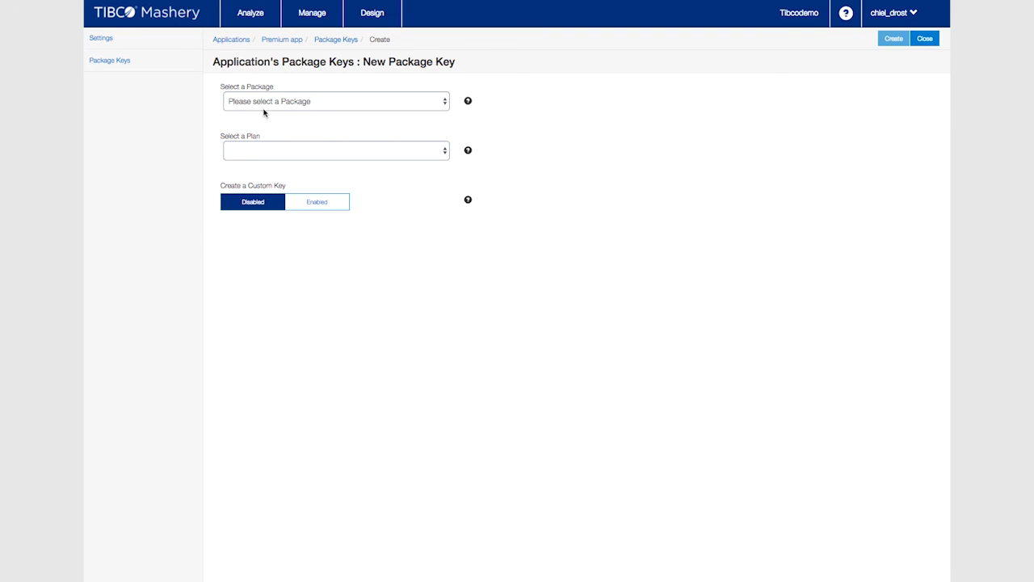
left_click(336, 101)
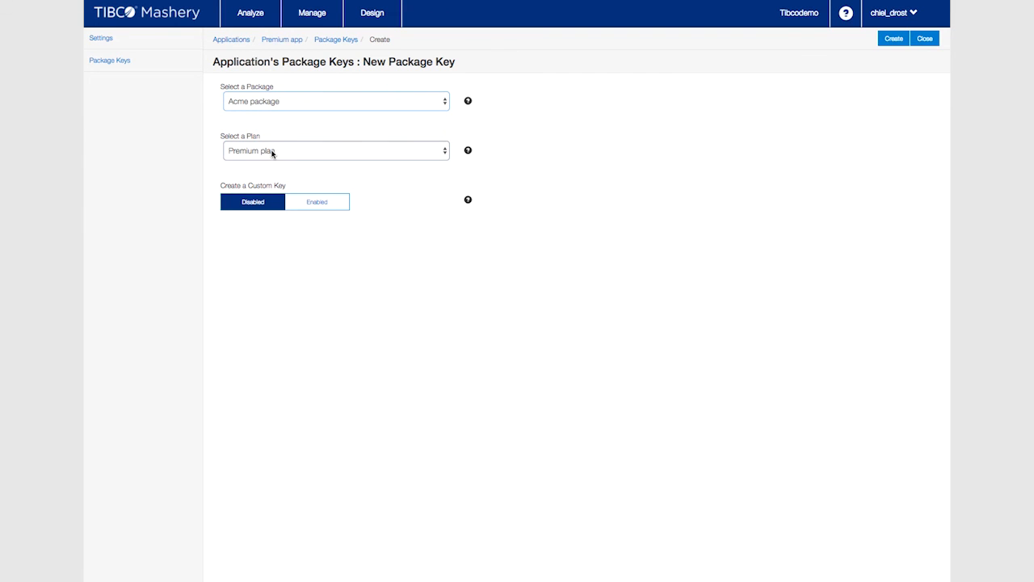
left_click(892, 39)
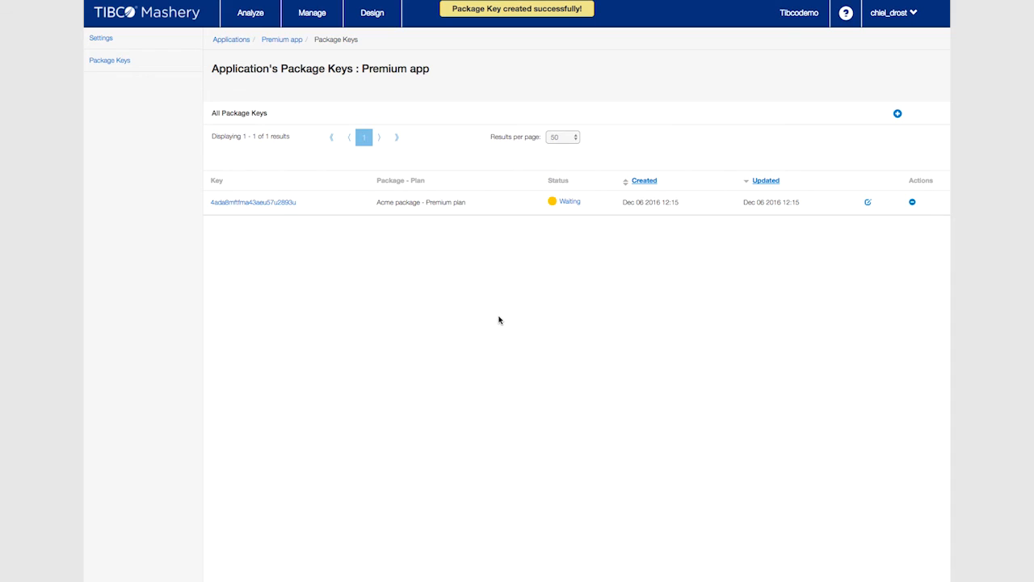
mouse_move(507, 318)
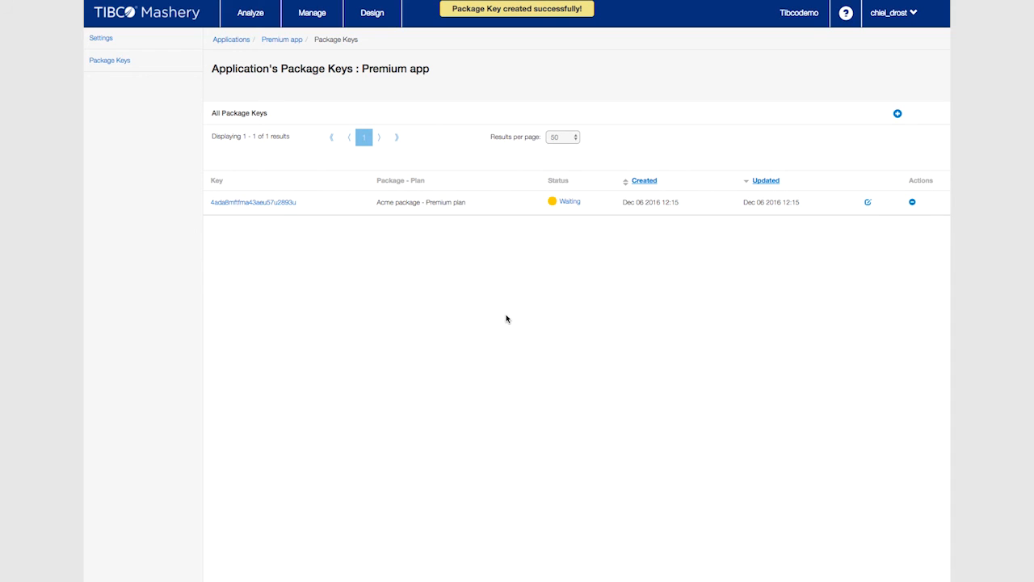